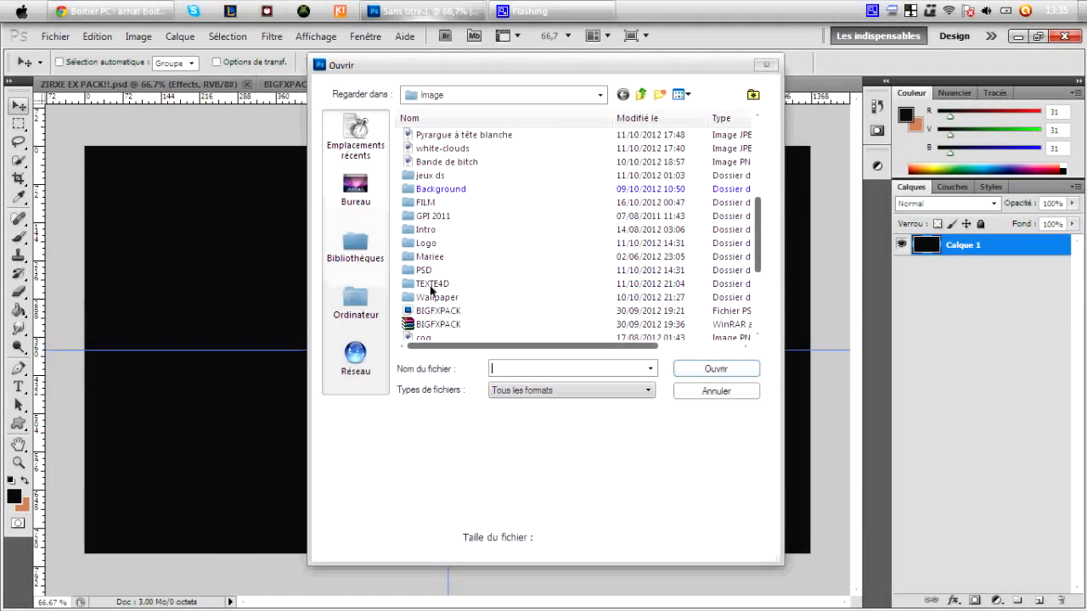
Browse into the TEXTE4D folder and open the SLOGO.png logo image
{"action": "double_click", "coordinate": [432, 284]}
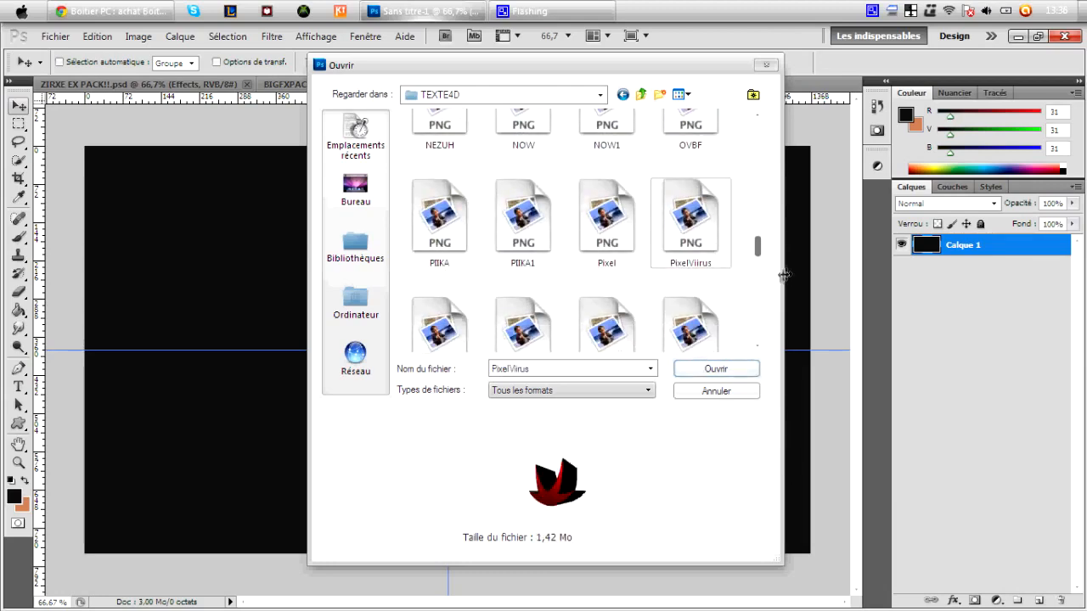
{"action": "scroll", "scroll_direction": "down", "scroll_amount": 3}
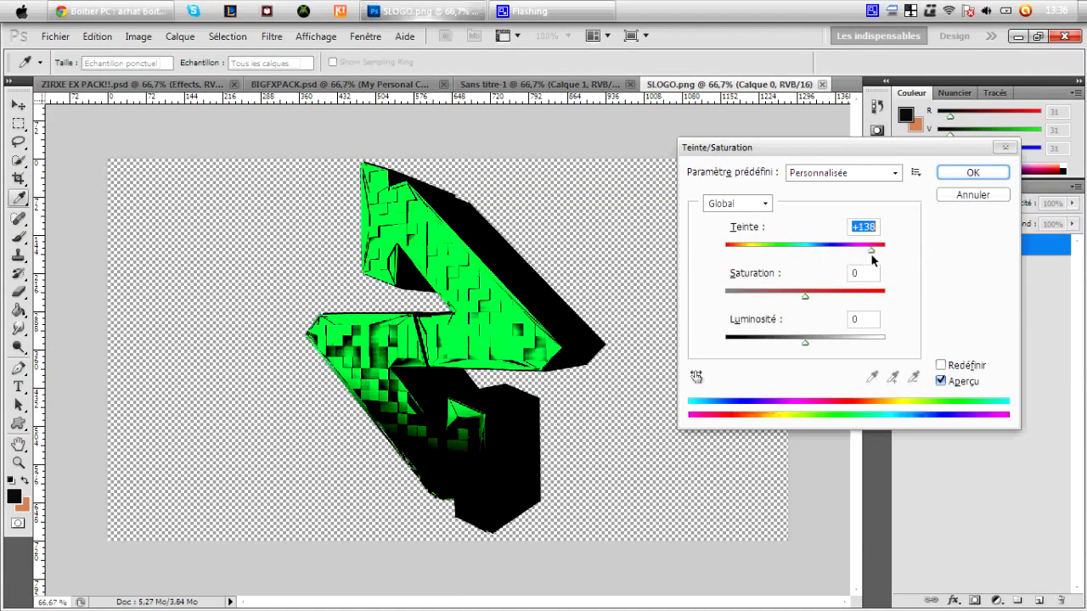
Shift the logo hue +138, place it on black Sans titre-1, and add the BLUE group
{"action": "left_click", "coordinate": [972, 172]}
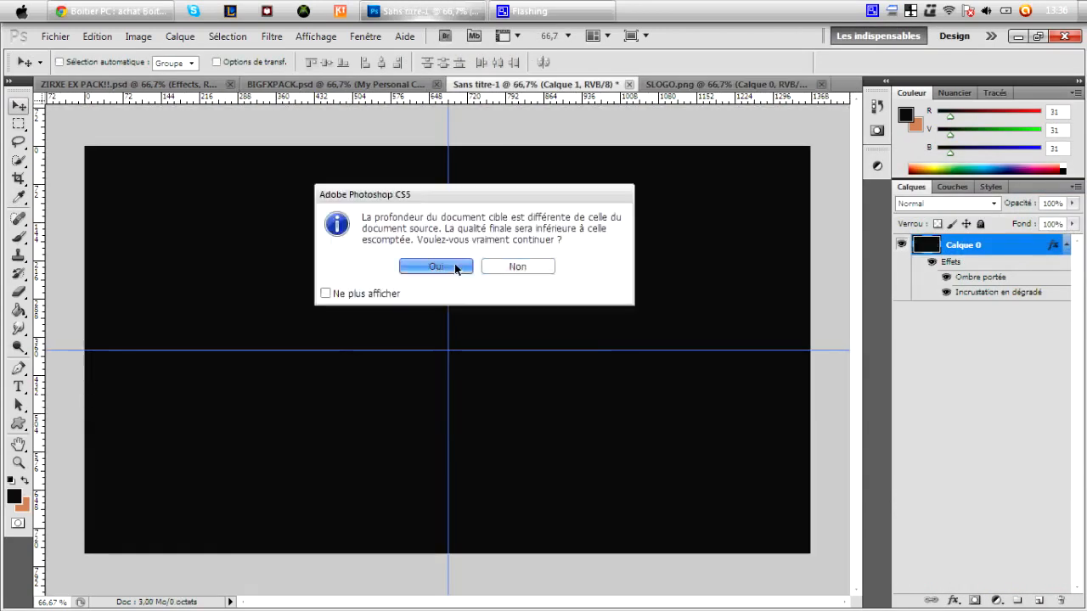
{"action": "left_click", "coordinate": [436, 265]}
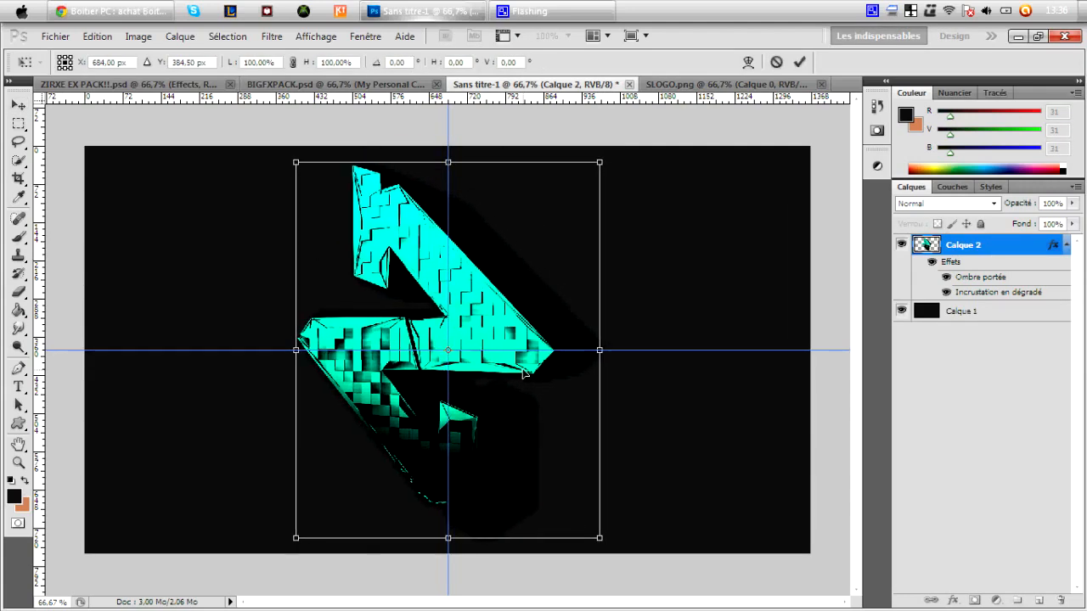
{"action": "left_click", "coordinate": [128, 84]}
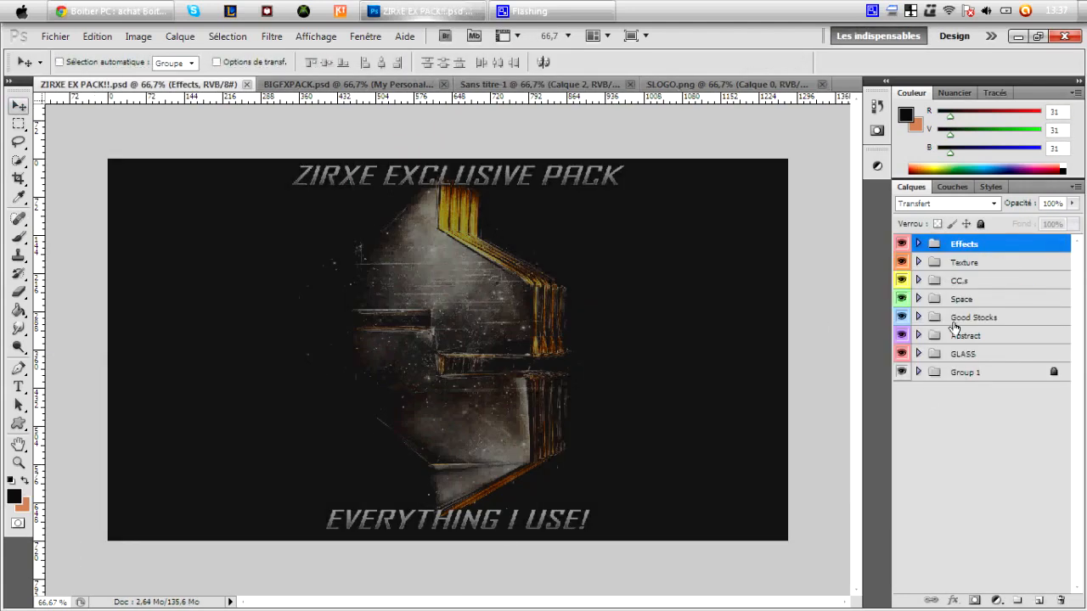
{"action": "left_click", "coordinate": [917, 280]}
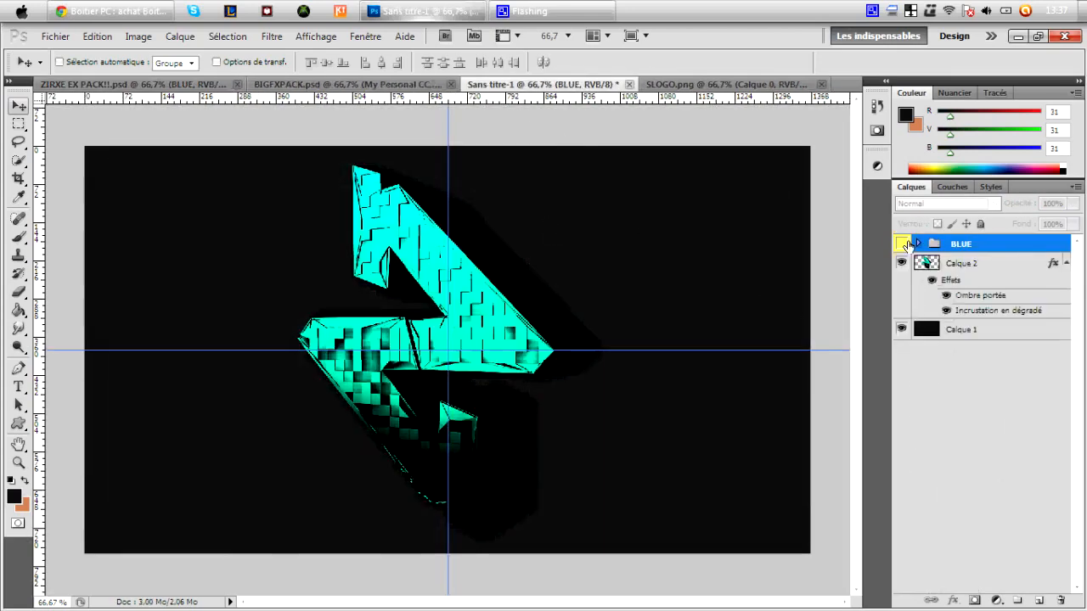
Duplicate the cyan logo layer and apply the Étalement artistic filter to the copy
{"action": "right_click", "coordinate": [962, 262]}
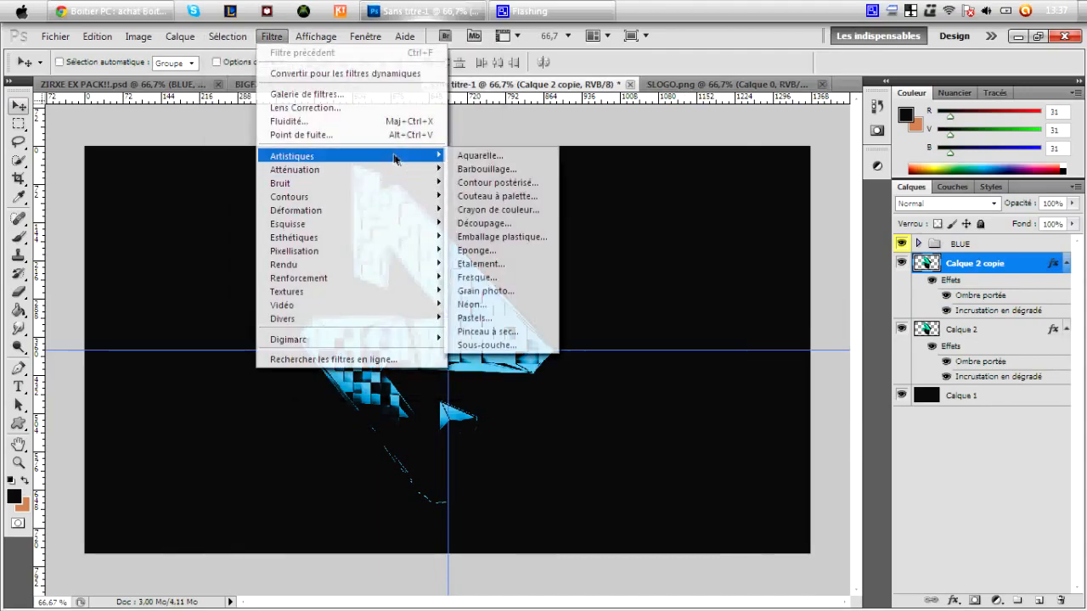
{"action": "left_click", "coordinate": [479, 155]}
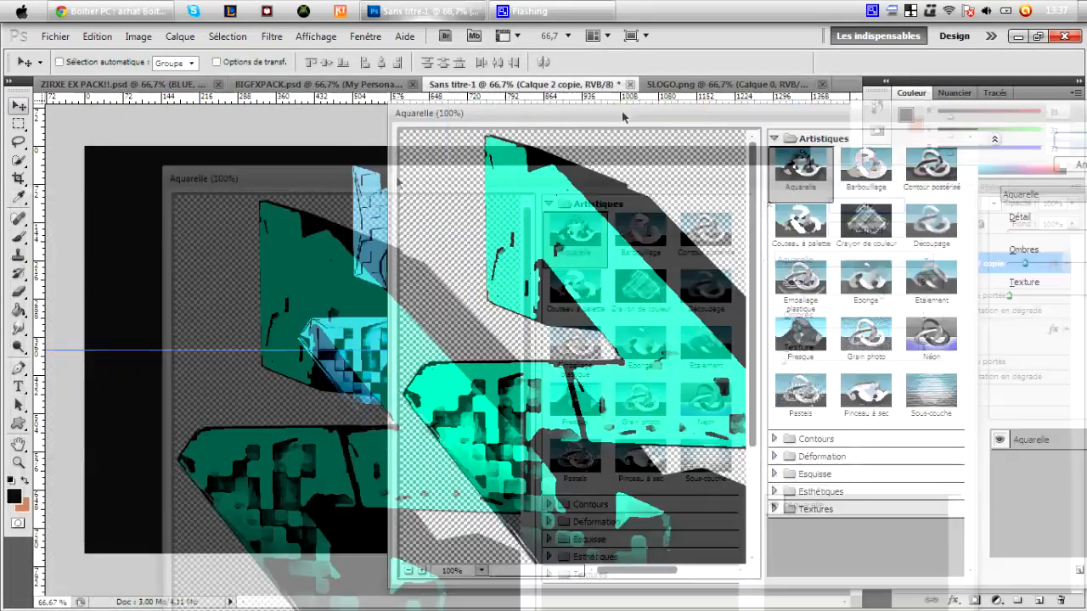
{"action": "left_click", "coordinate": [931, 280]}
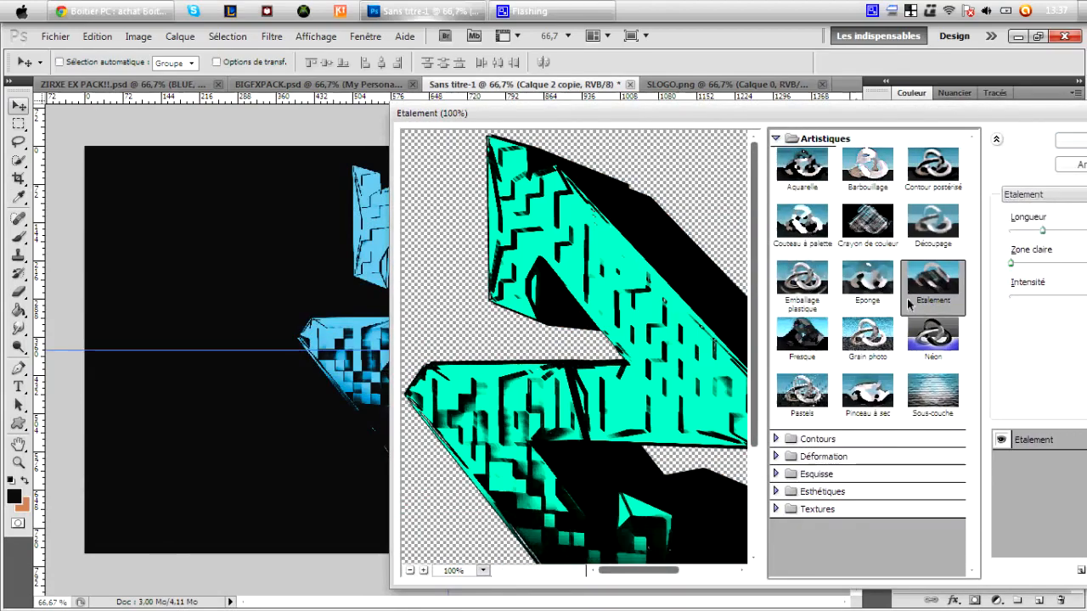
{"action": "left_click", "coordinate": [932, 527]}
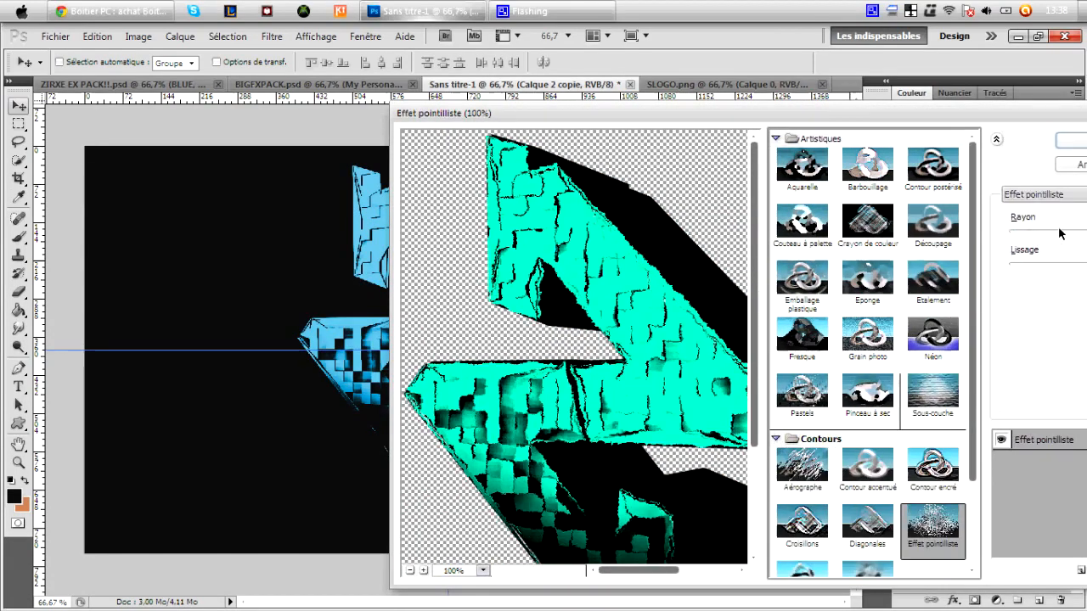
{"action": "left_click", "coordinate": [801, 334]}
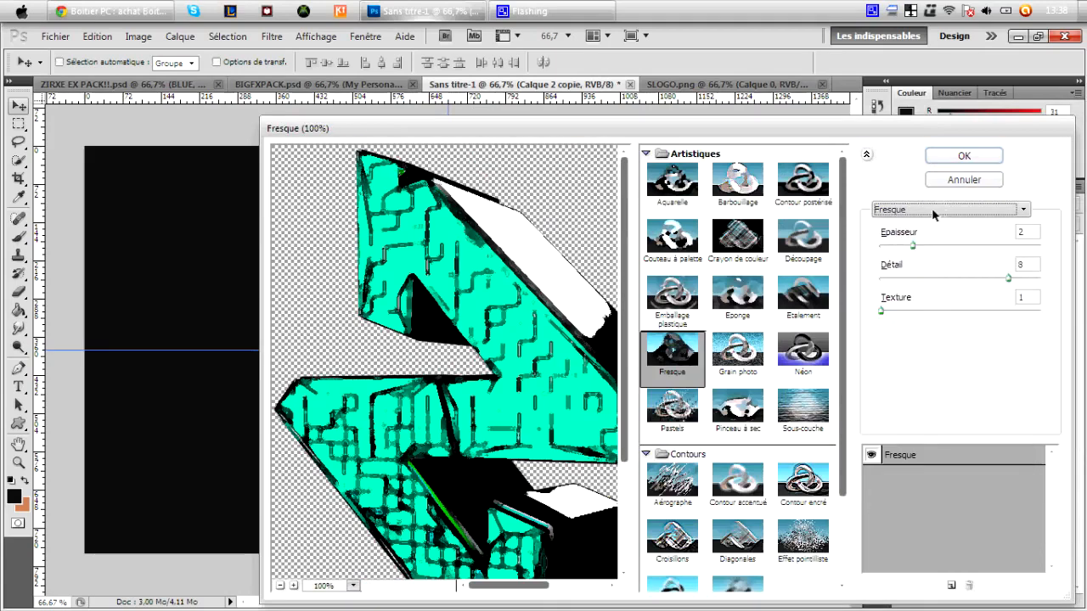
{"action": "left_click", "coordinate": [802, 355]}
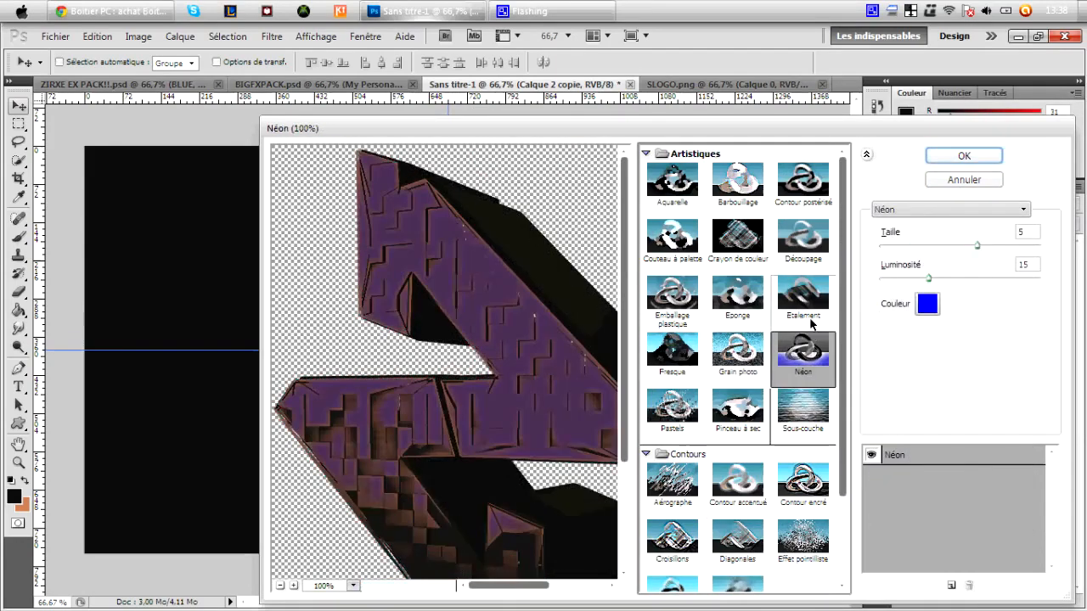
{"action": "left_click", "coordinate": [802, 292]}
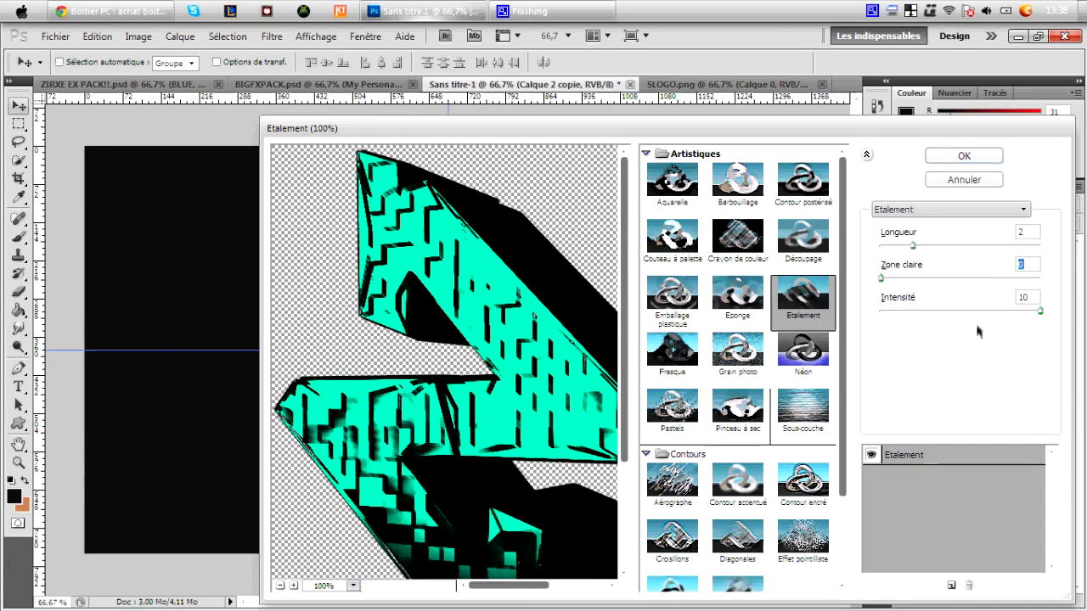
{"action": "left_click", "coordinate": [964, 156]}
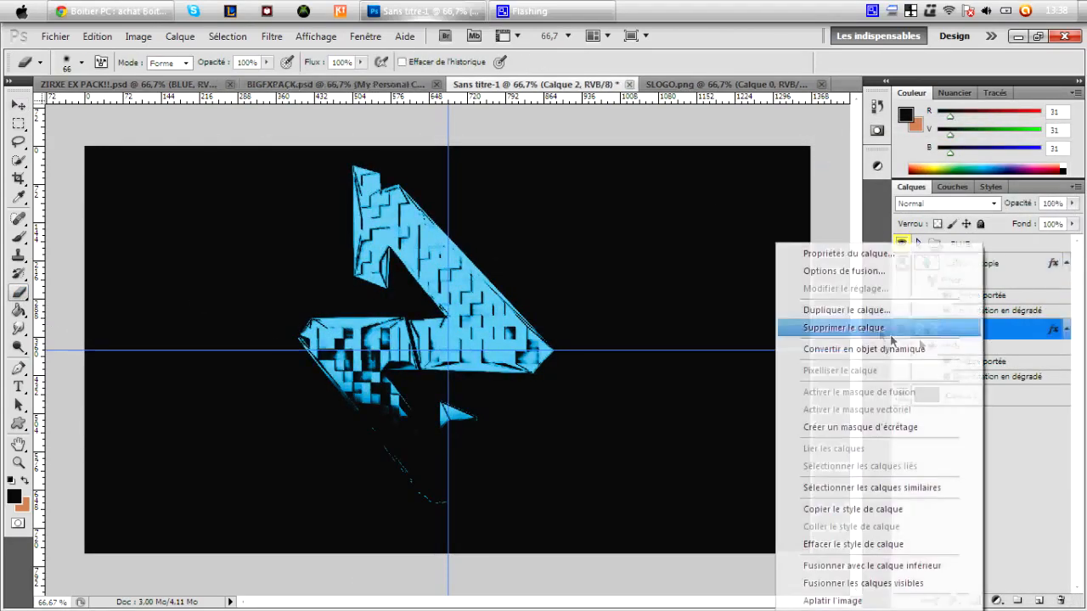
Duplicate the logo layer again and apply the Aquarelle artistic filter to it
{"action": "left_click", "coordinate": [270, 36]}
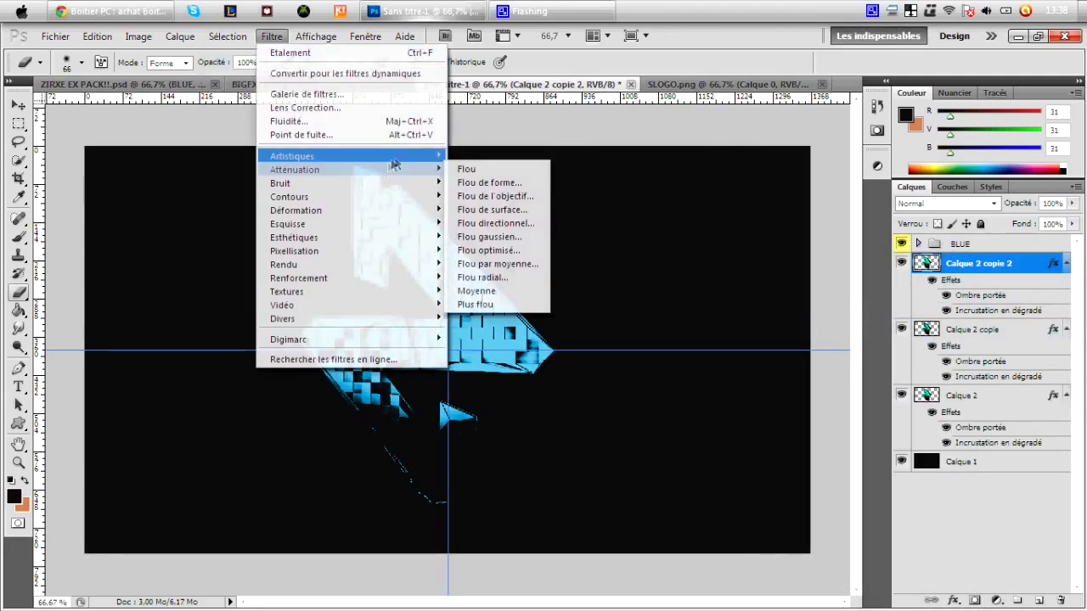
{"action": "left_click", "coordinate": [291, 155]}
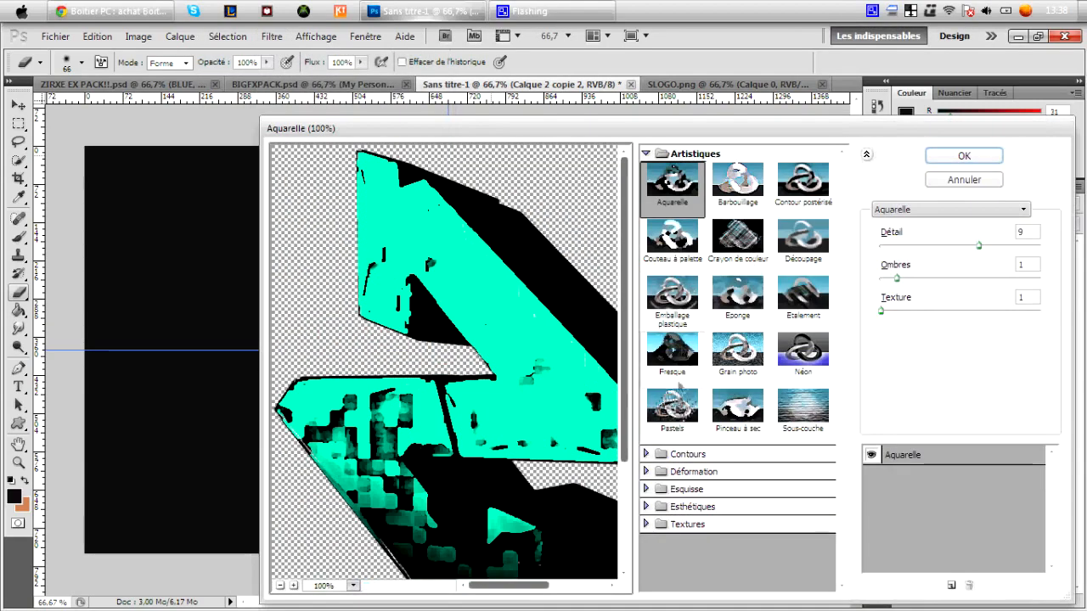
{"action": "left_click", "coordinate": [962, 155]}
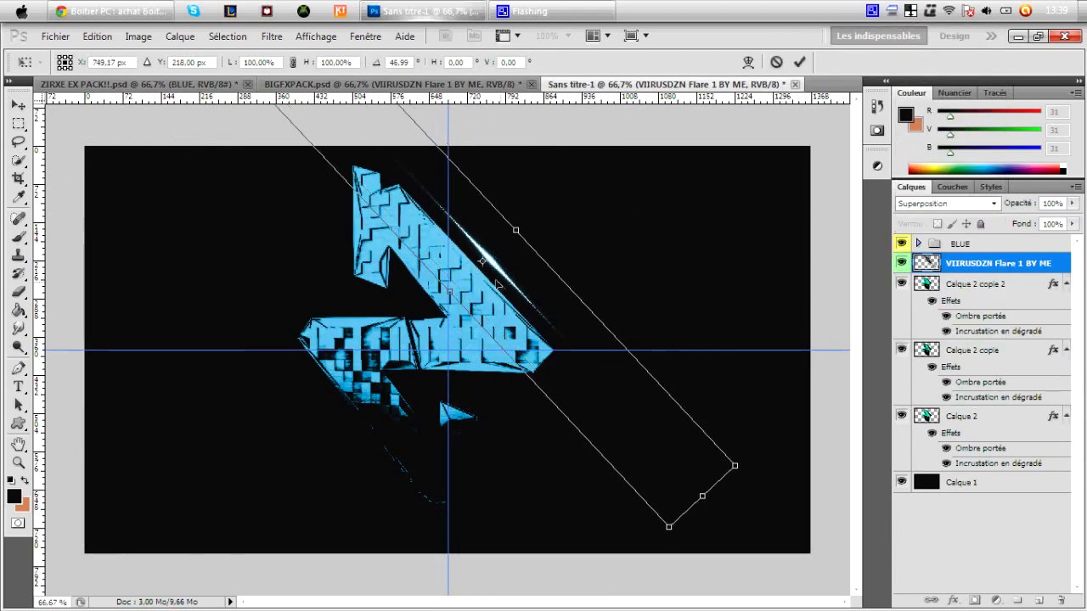
Duplicate the Superposition Flare 1 layer and commit its rotated placement along the logo edges
{"action": "right_click", "coordinate": [998, 263]}
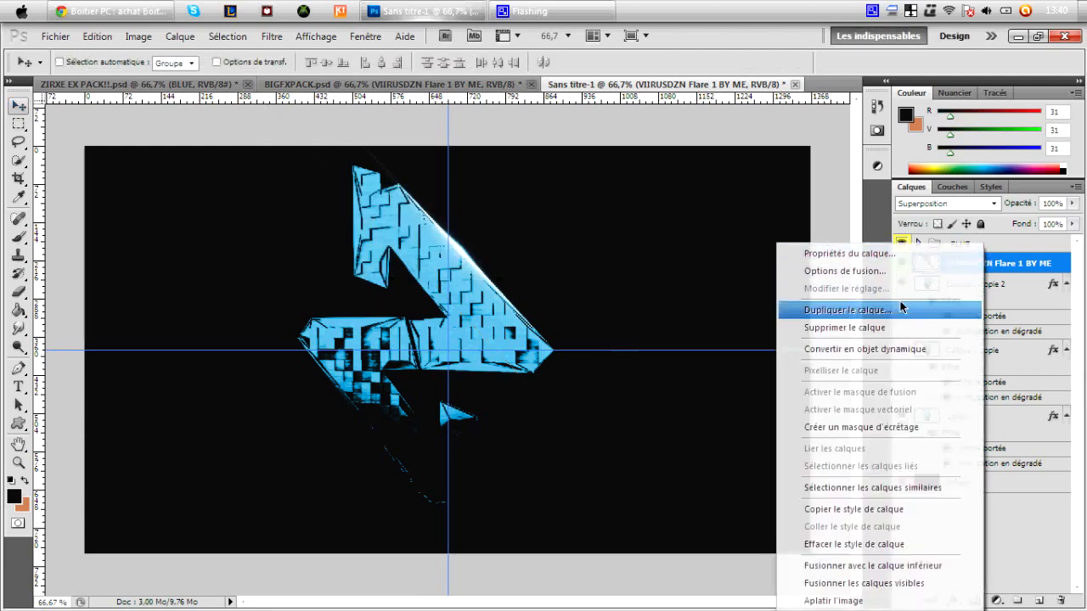
{"action": "left_click", "coordinate": [846, 310]}
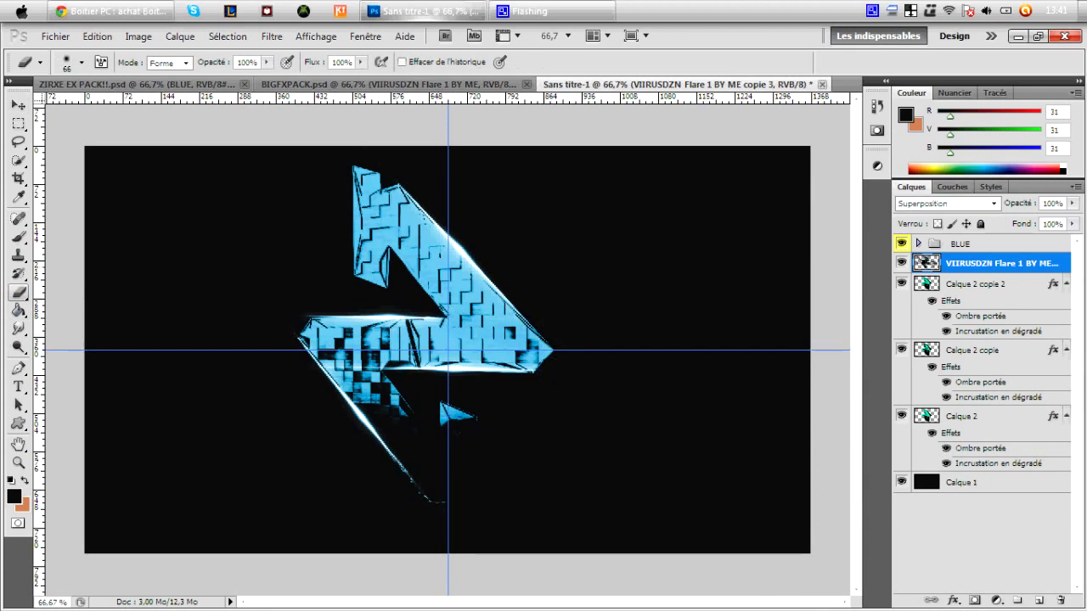
{"action": "left_click", "coordinate": [348, 84]}
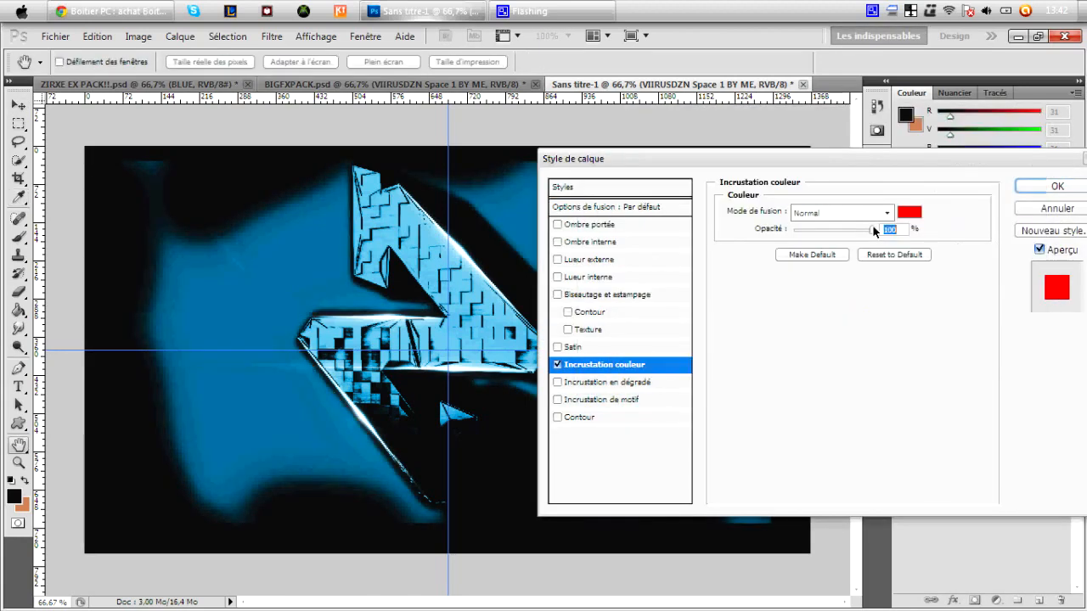
Give the Space layer an Incrustation couleur overlay, then add Rain and glass layers
{"action": "left_click", "coordinate": [1056, 186]}
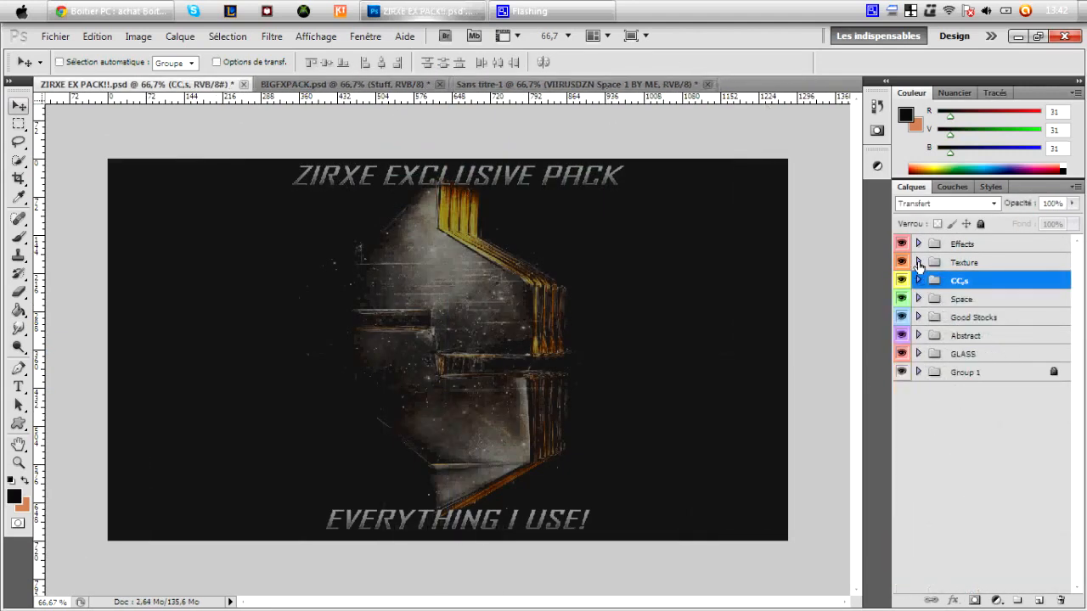
{"action": "left_click", "coordinate": [917, 244]}
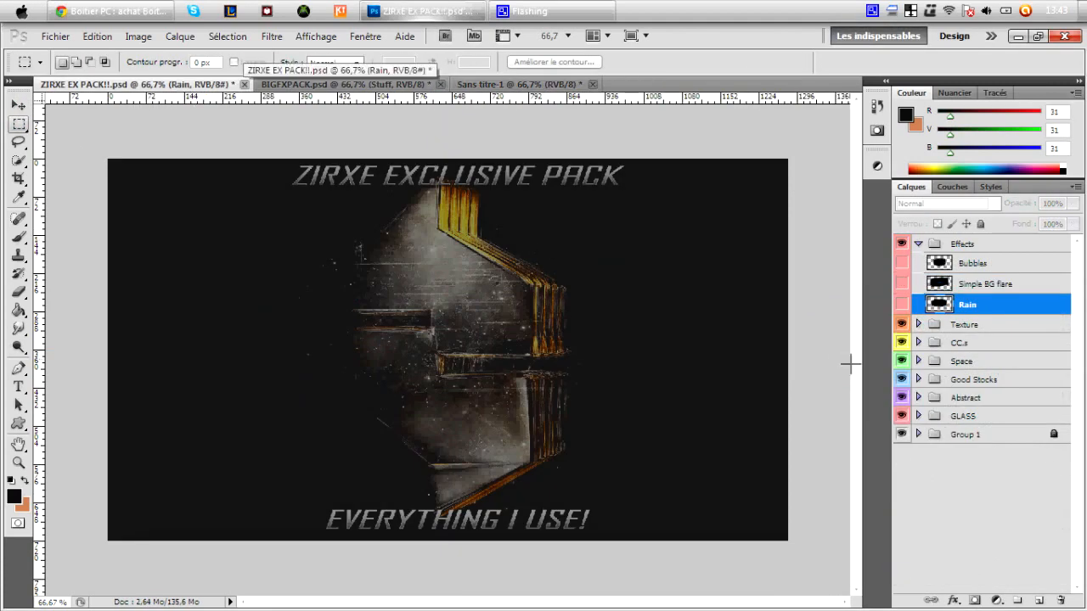
{"action": "left_click", "coordinate": [918, 415]}
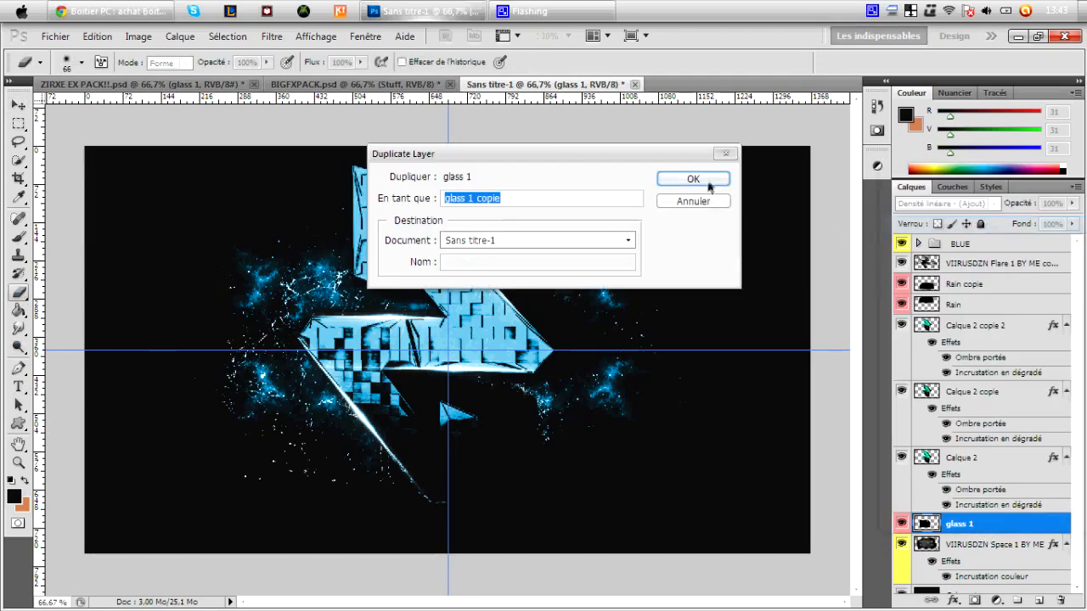
Duplicate glass 1, mirror it at -100% W/H, and create glass 1 copies 2 and 3
{"action": "left_click", "coordinate": [692, 178]}
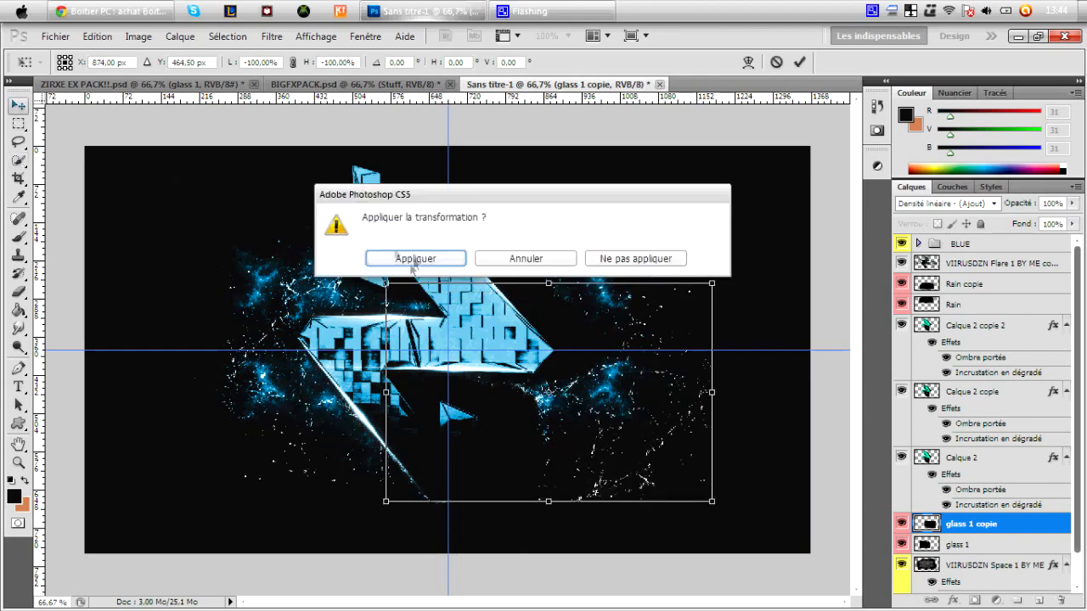
{"action": "left_click", "coordinate": [416, 258]}
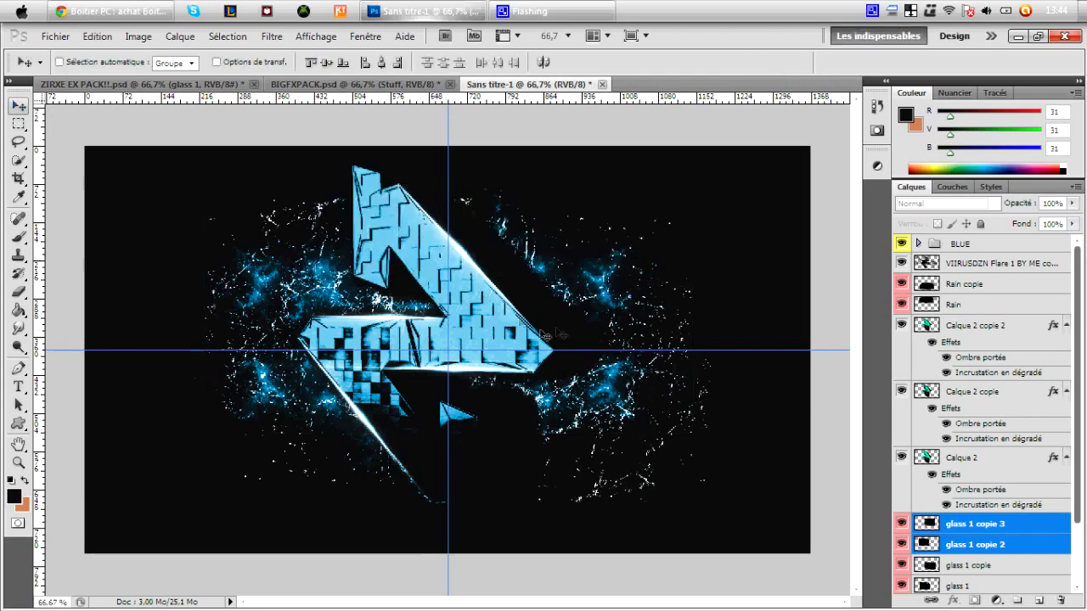
{"action": "left_click", "coordinate": [960, 243]}
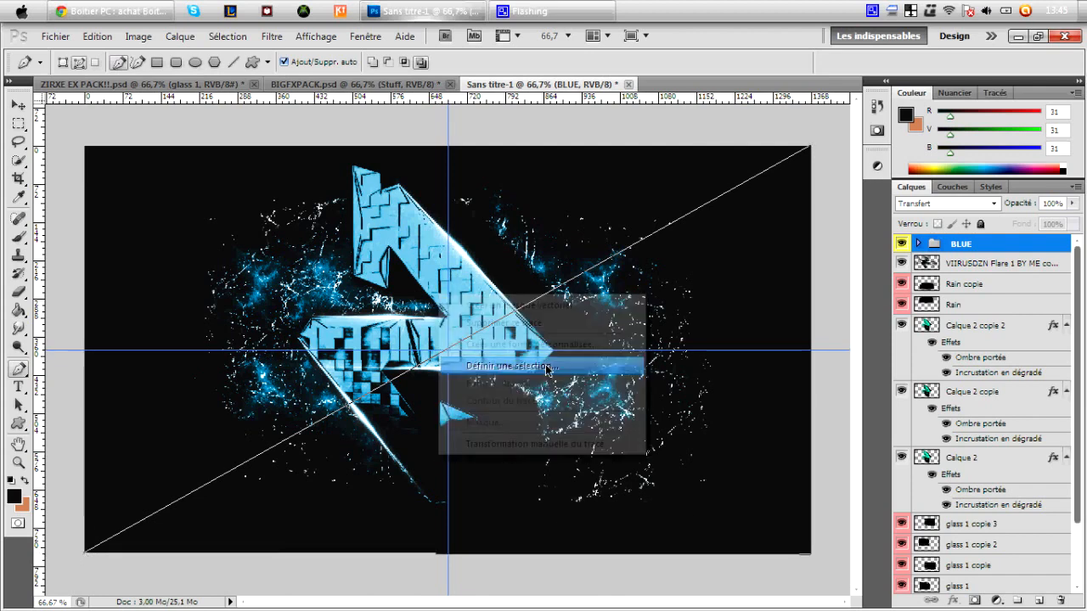
Turn the diagonal path into a selection and mask the BLUE group's adjustment layers
{"action": "left_click", "coordinate": [509, 366]}
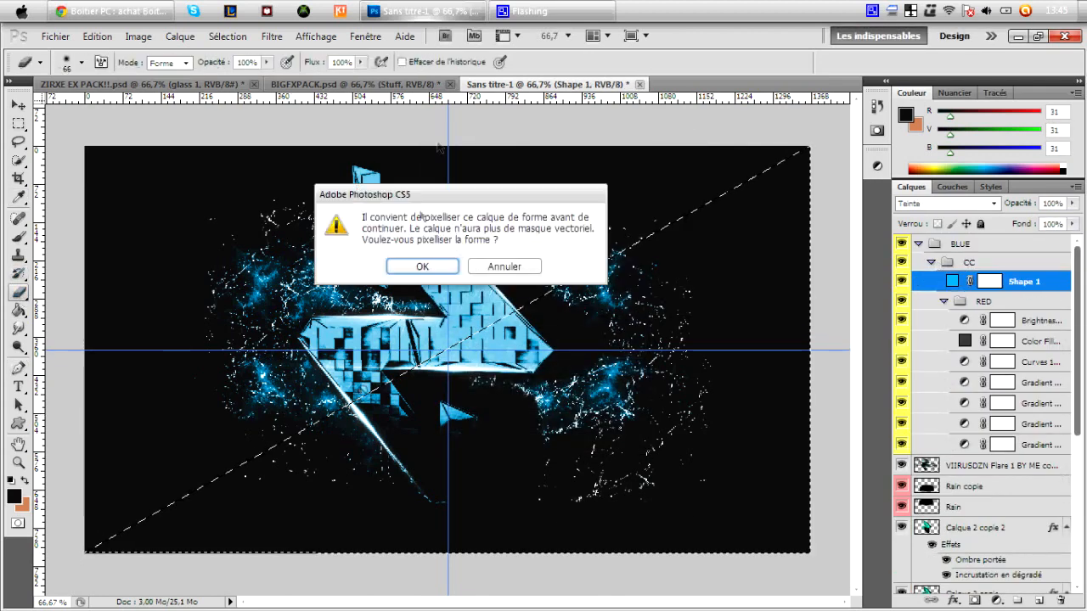
{"action": "left_click", "coordinate": [422, 266]}
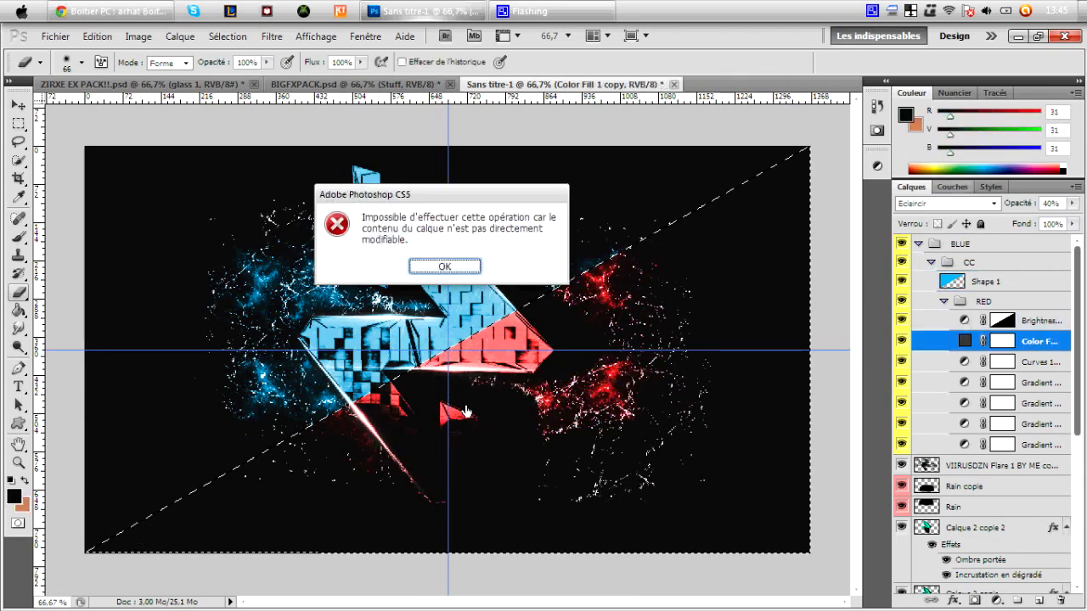
{"action": "left_click", "coordinate": [444, 266]}
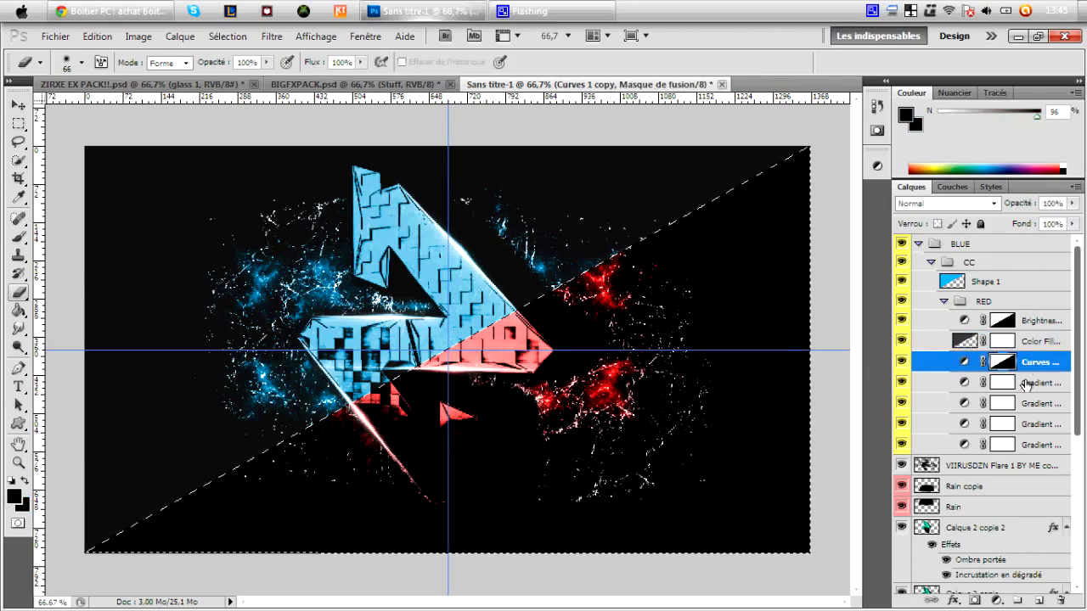
{"action": "left_click", "coordinate": [1027, 443]}
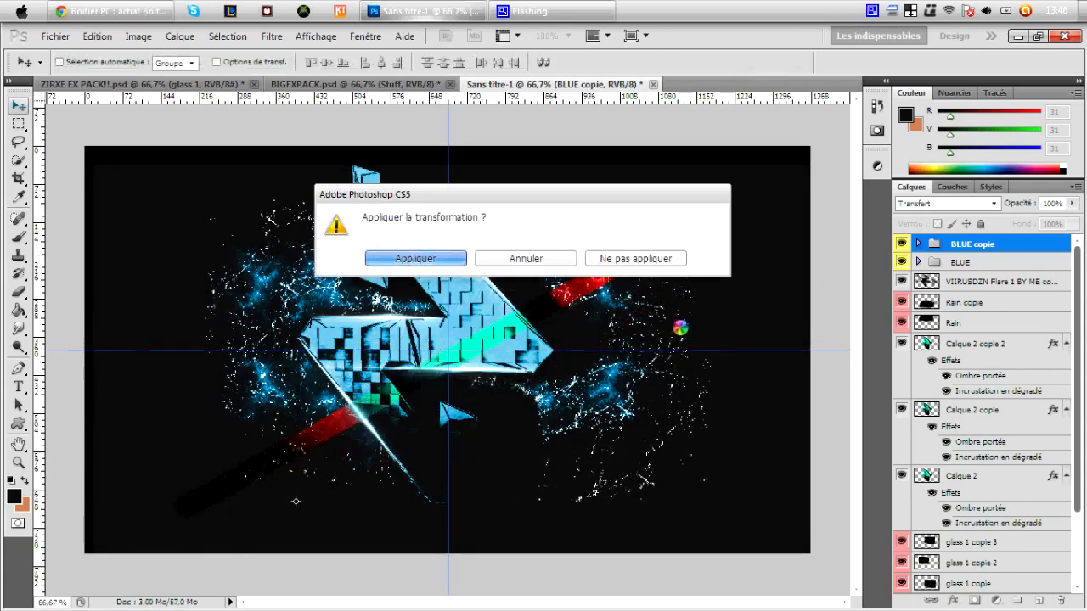
Commit the BLUE group copy's transform and edit Shape 1 and gradient map masks
{"action": "left_click", "coordinate": [415, 258]}
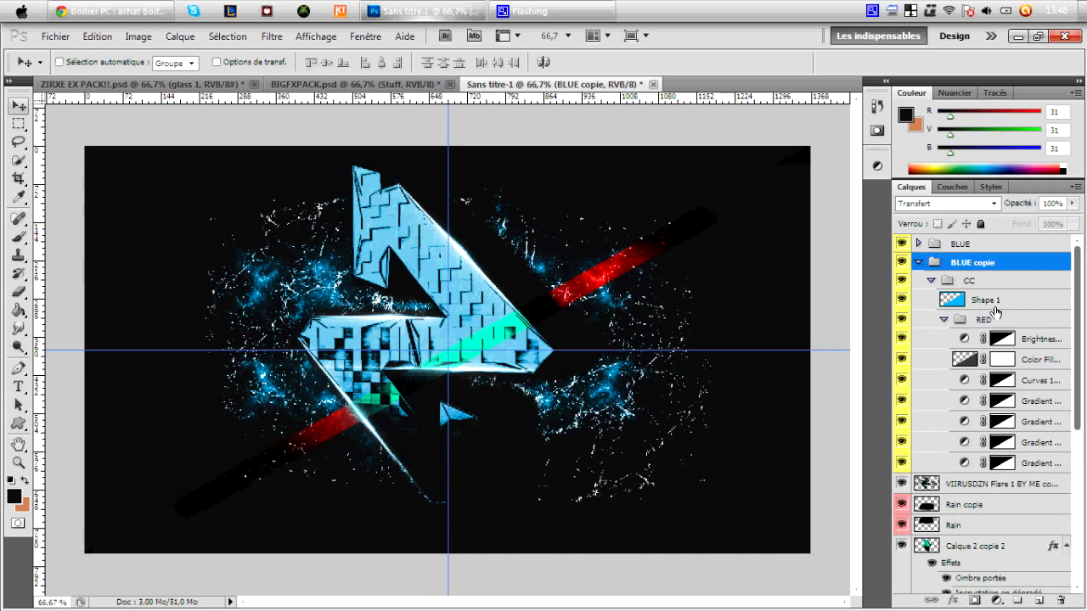
{"action": "left_click", "coordinate": [984, 298]}
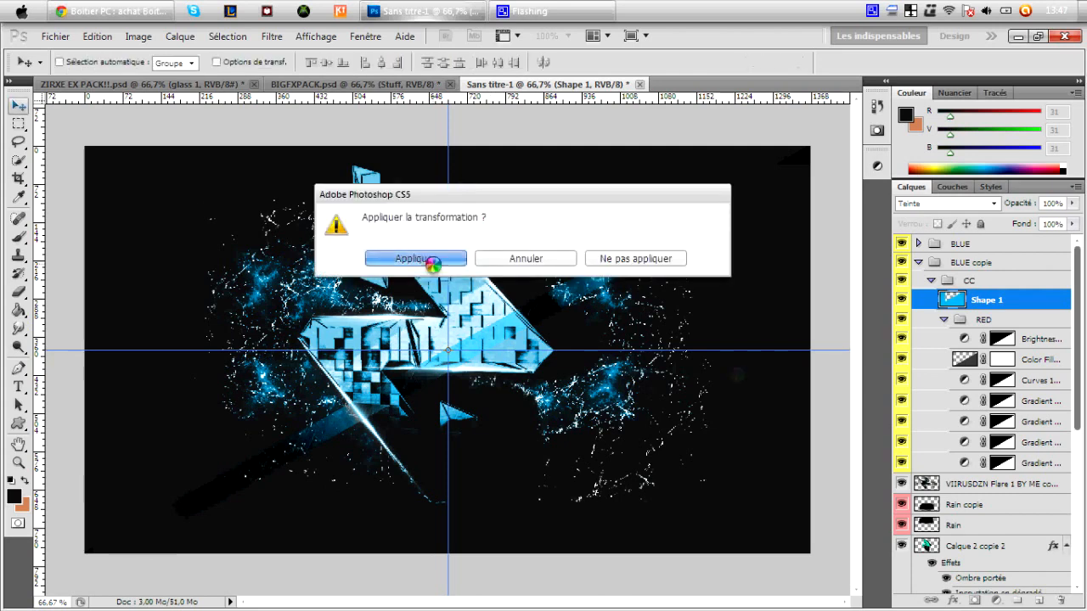
{"action": "left_click", "coordinate": [415, 258]}
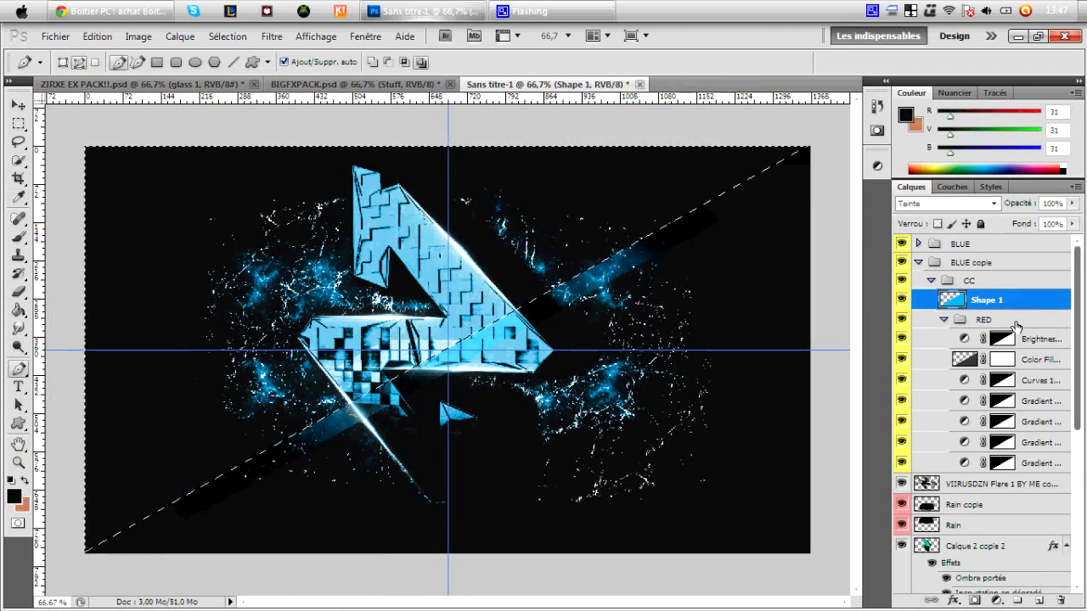
{"action": "left_click", "coordinate": [1036, 422]}
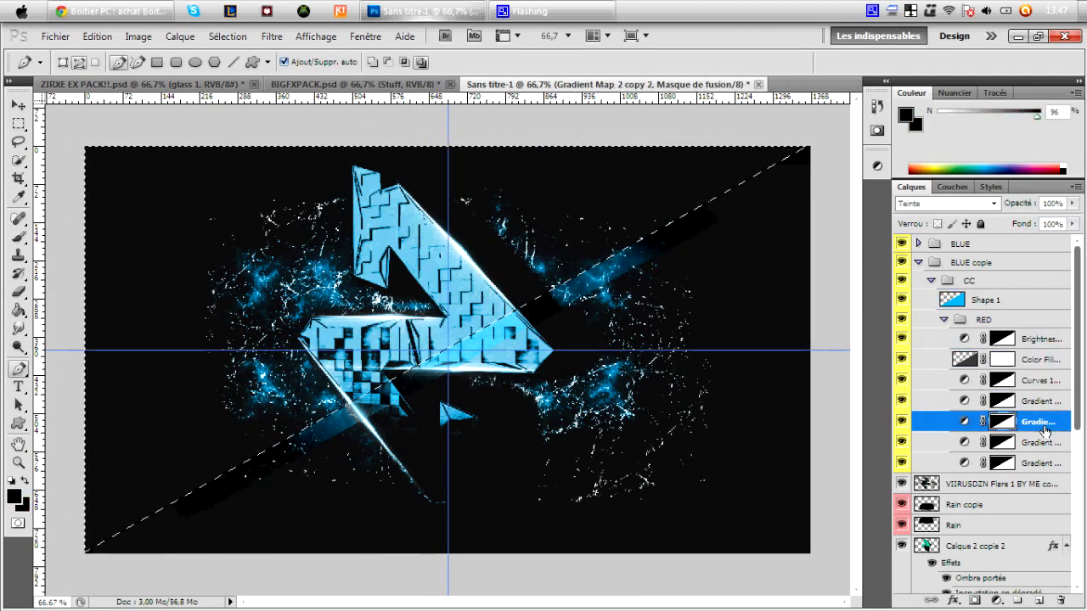
{"action": "left_click", "coordinate": [1036, 463]}
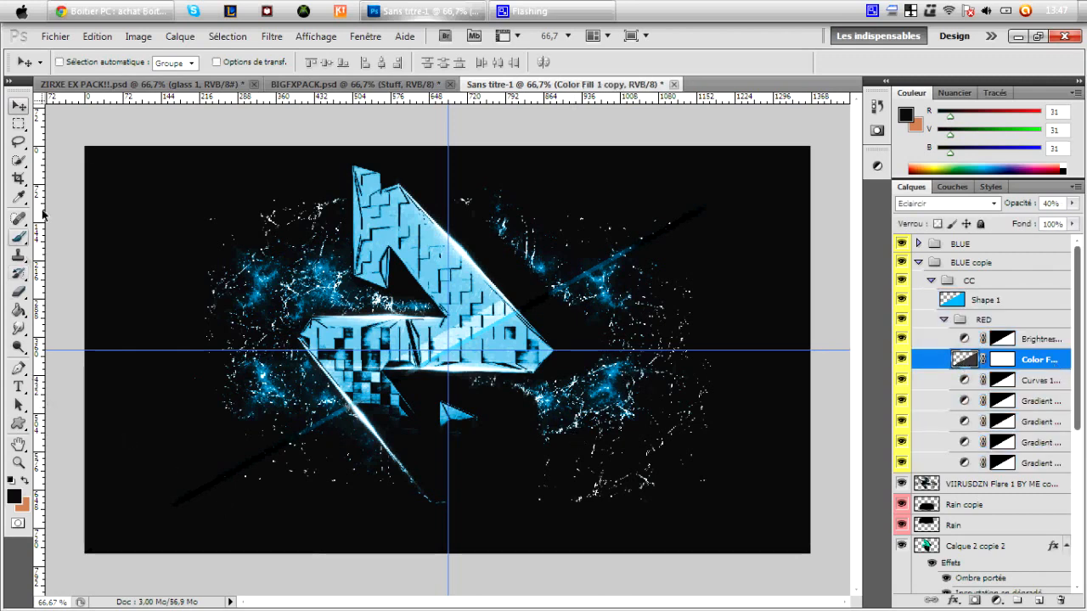
{"action": "left_click", "coordinate": [17, 218]}
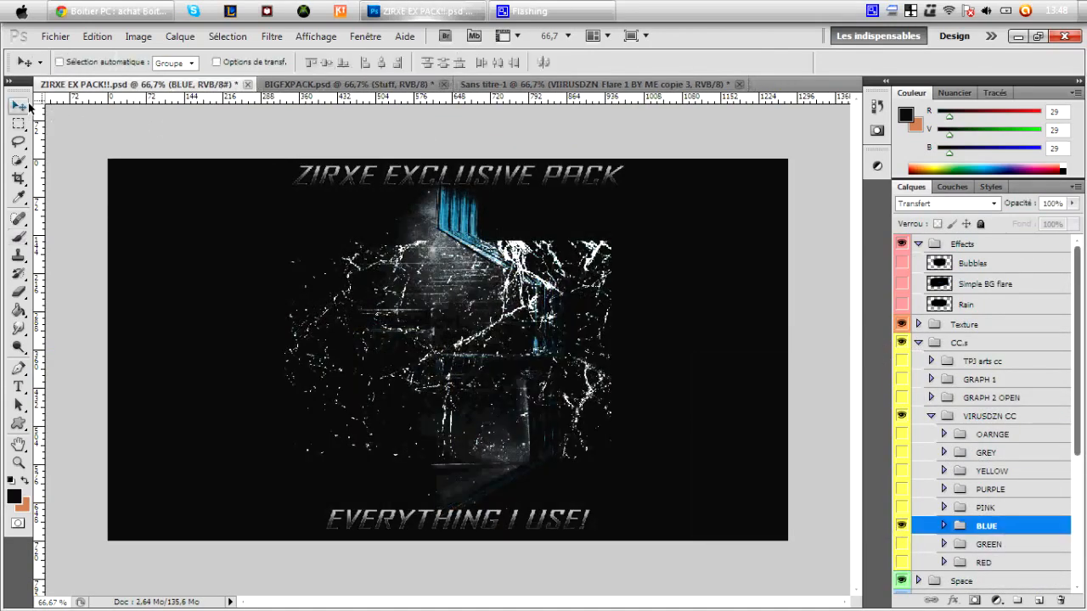
Move the pack's BLUE group into Sans titre-1 and mask its gradient maps diagonally
{"action": "left_click", "coordinate": [543, 84]}
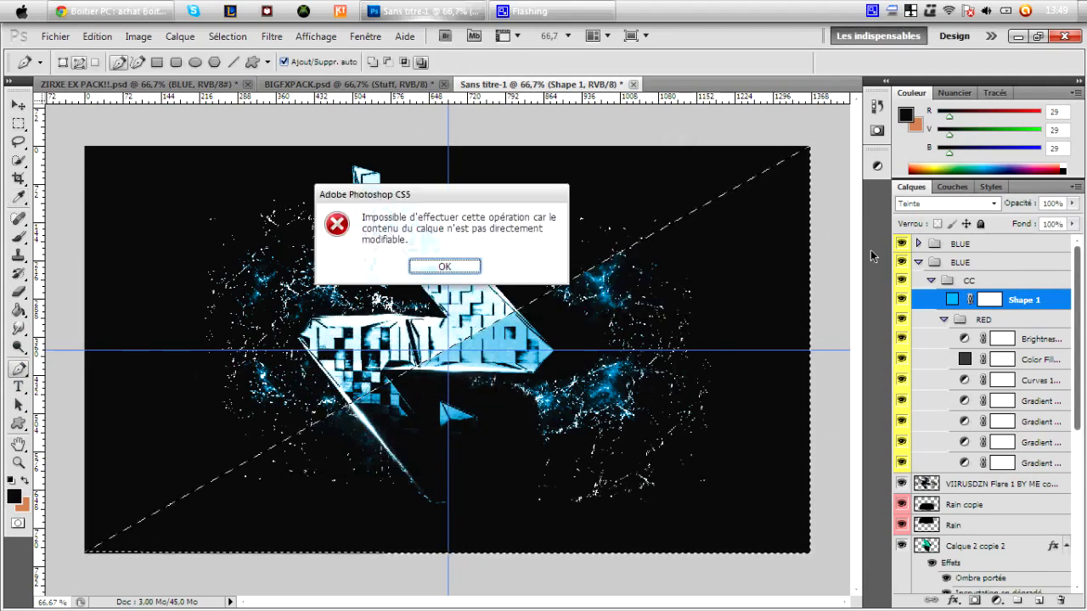
{"action": "left_click", "coordinate": [444, 266]}
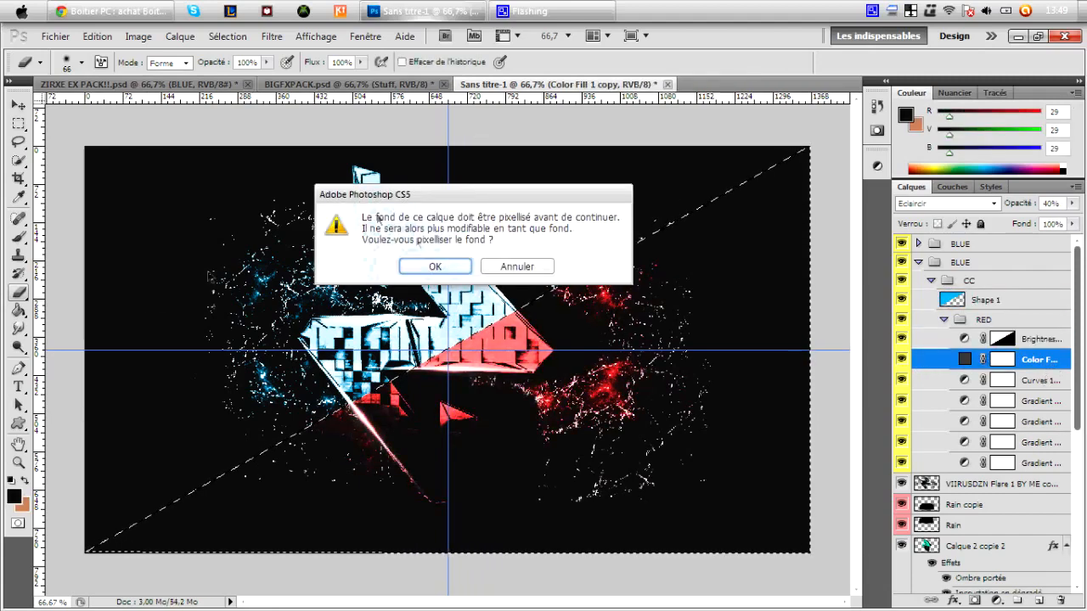
{"action": "left_click", "coordinate": [435, 265]}
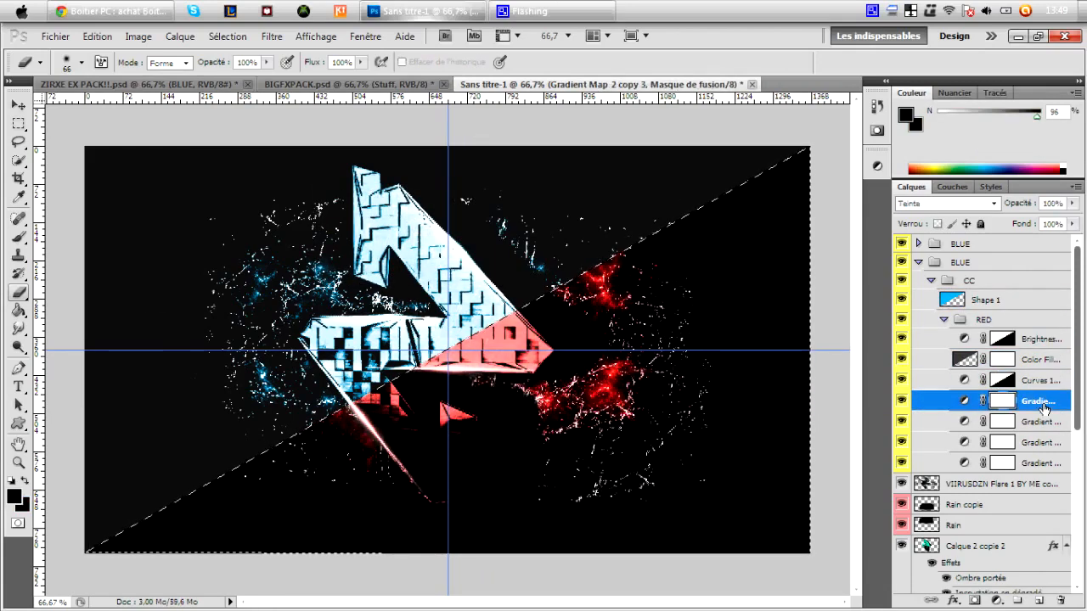
{"action": "left_click", "coordinate": [1040, 463]}
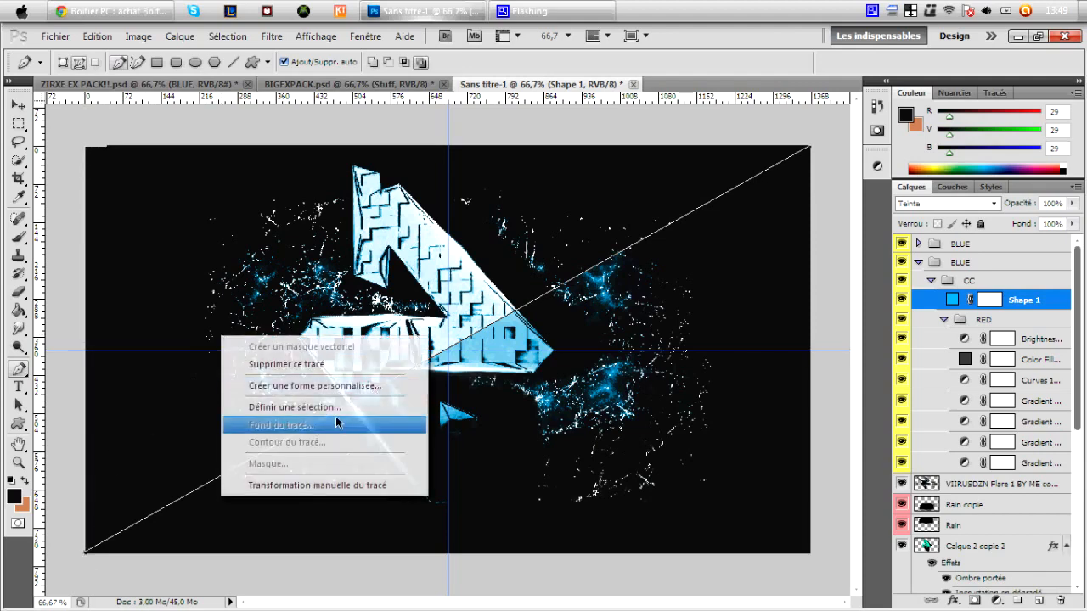
{"action": "left_click", "coordinate": [280, 425]}
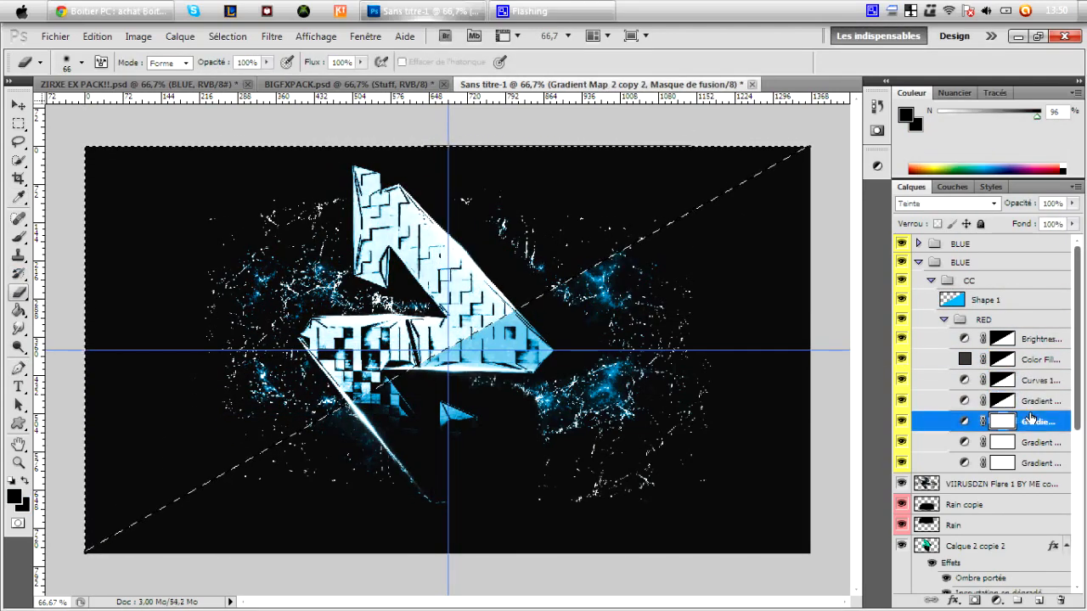
{"action": "left_click", "coordinate": [1040, 463]}
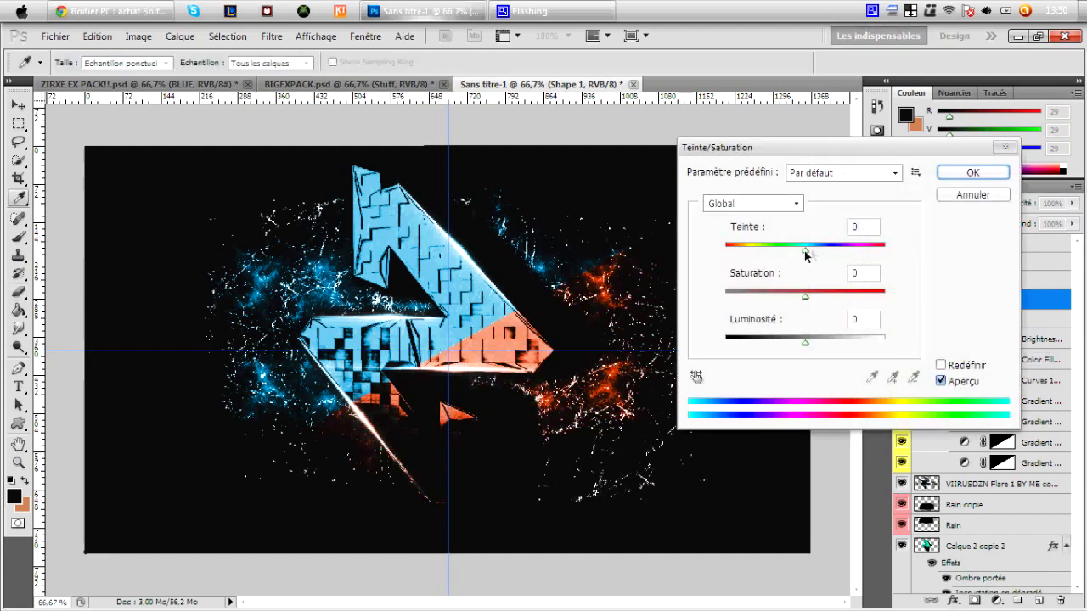
Shift Shape 1's hue to +62 so the lower-right split turns yellow
{"action": "left_click_drag", "start_coordinate": [807, 255], "coordinate": [846, 255]}
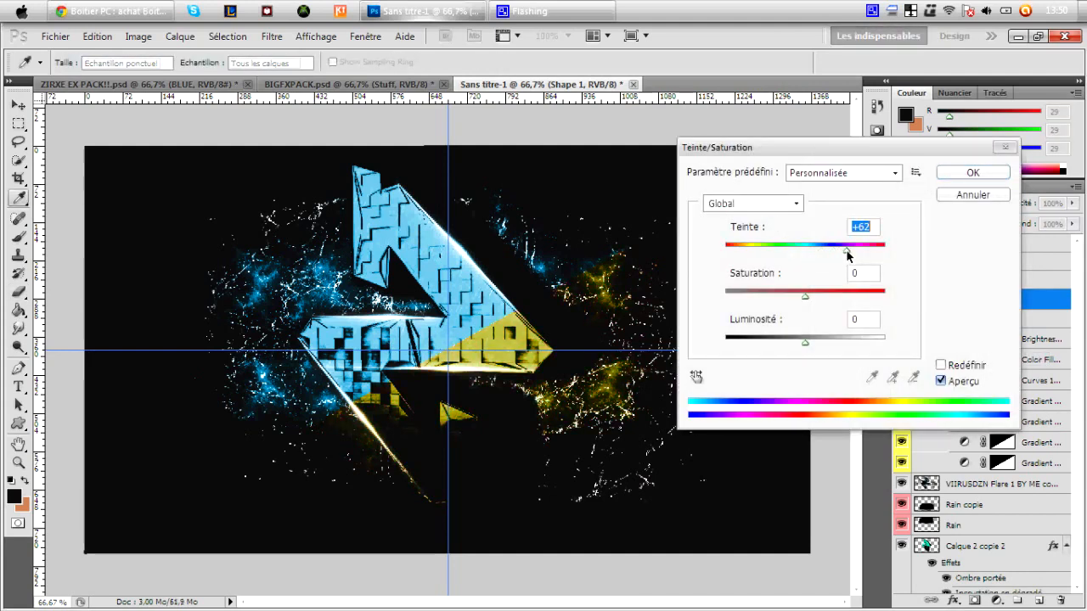
{"action": "left_click", "coordinate": [972, 171]}
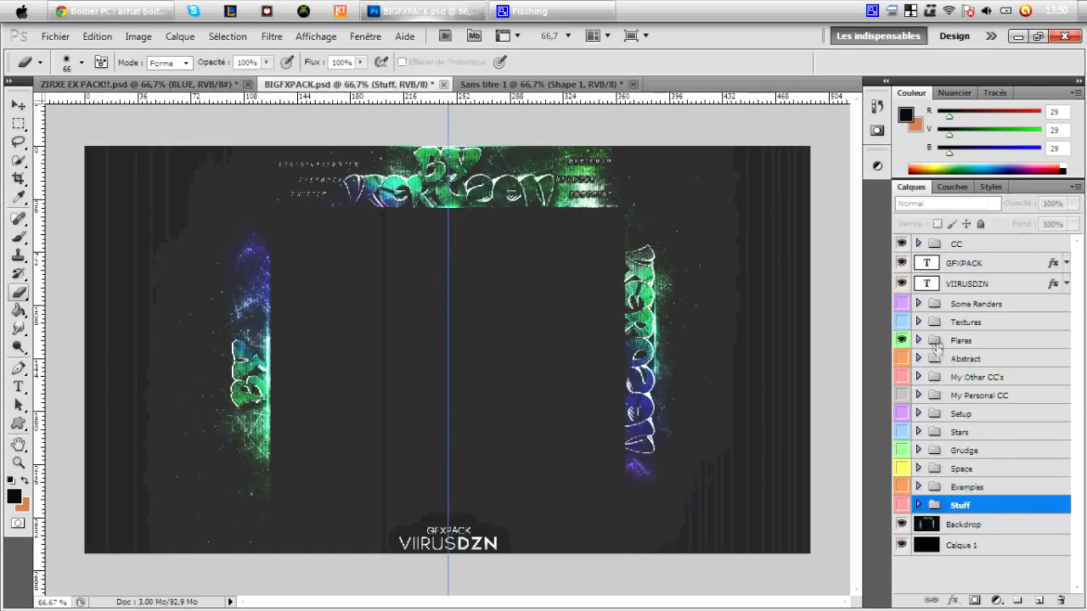
Place VIIRUSDZN Flare 2 from the pack's Flares folder into Sans titre-1 in Superposition mode
{"action": "left_click", "coordinate": [918, 505]}
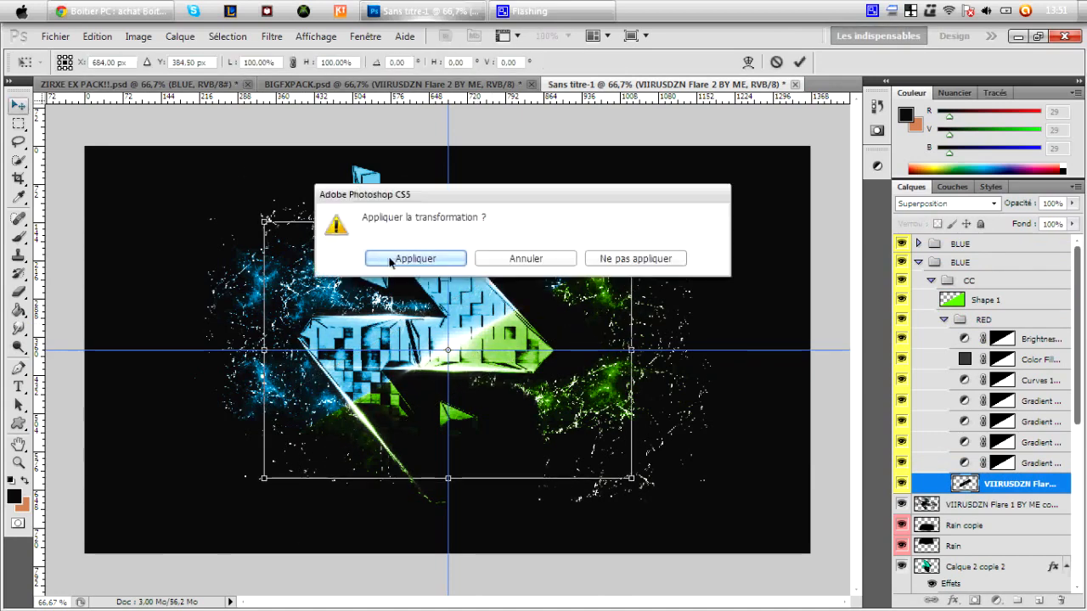
{"action": "left_click", "coordinate": [415, 258]}
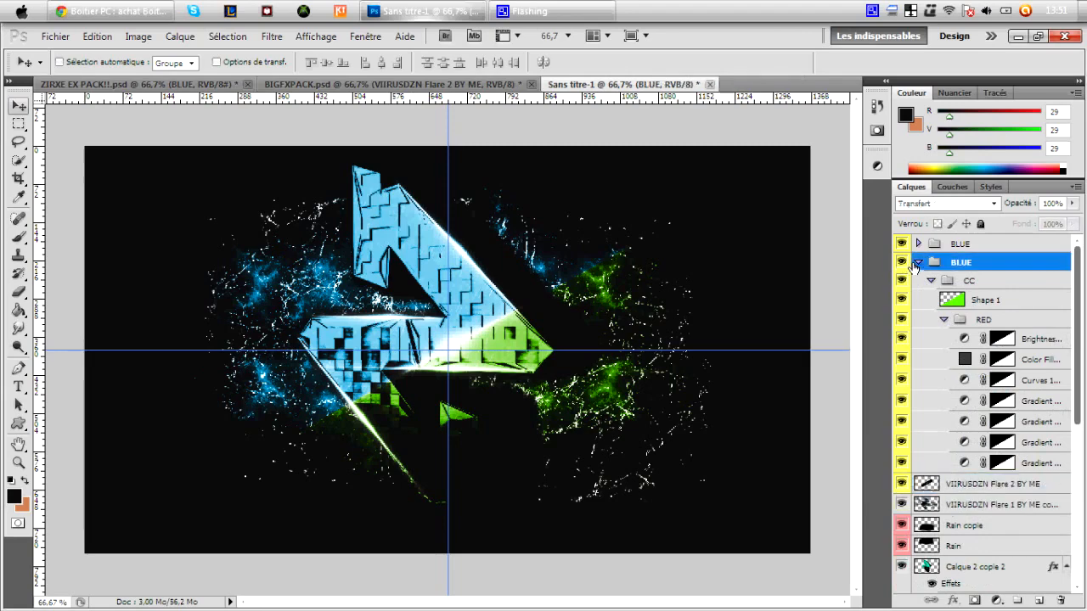